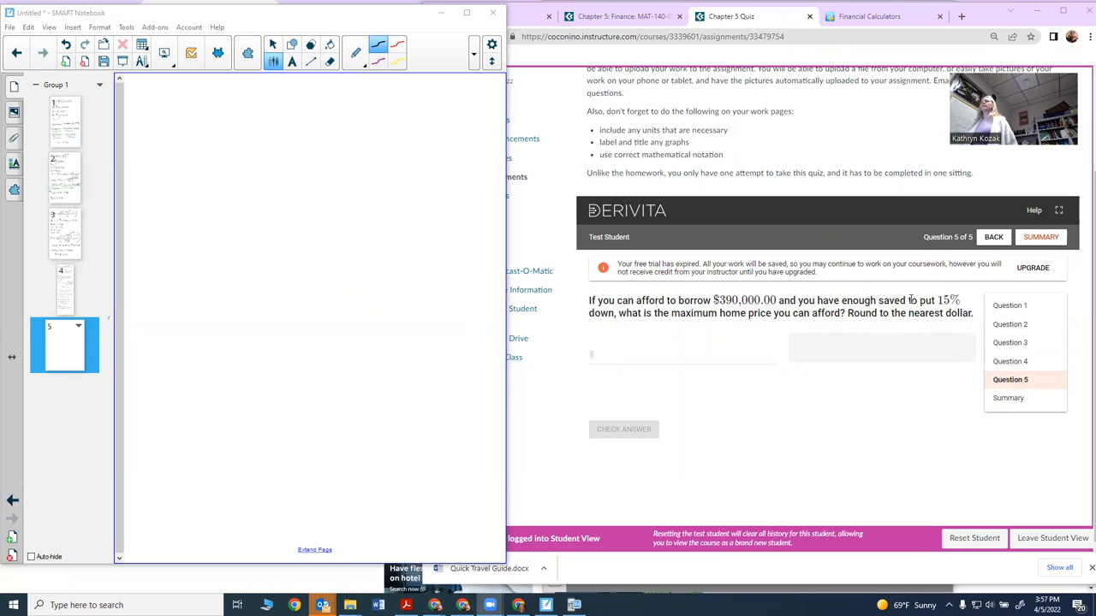
mouse_move(640, 332)
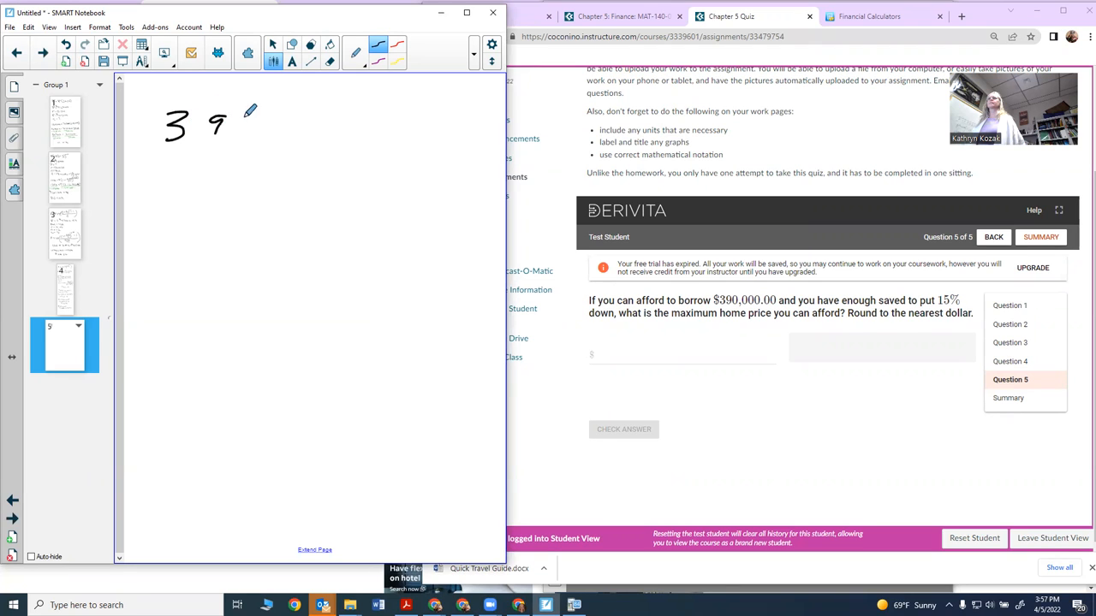
- Handwrite the loan amount 390000 at the top of the blank page
left_click_drag(240, 128, 339, 134)
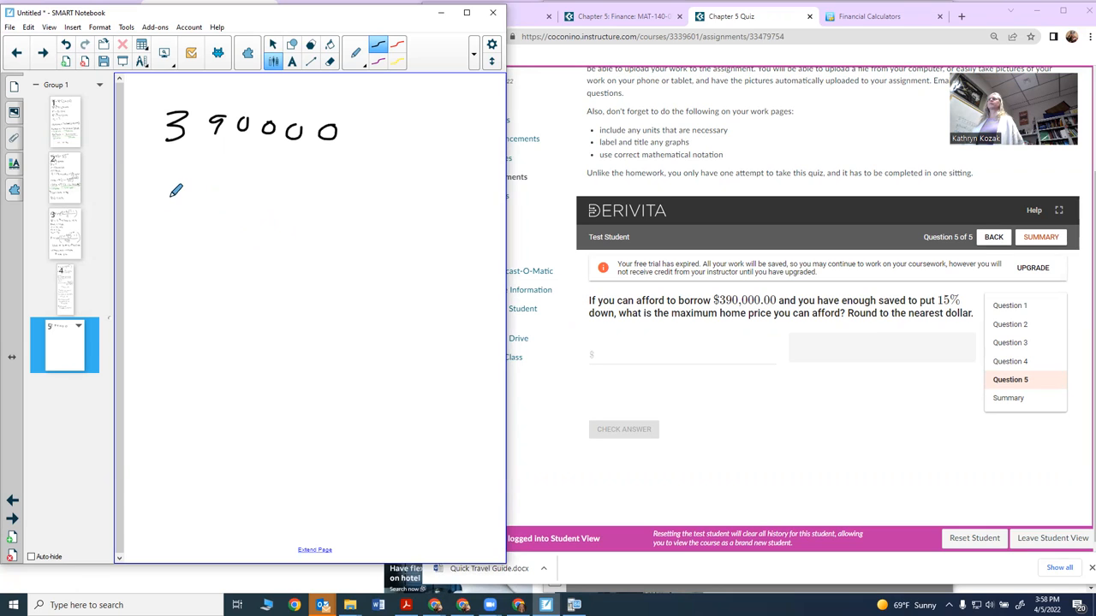
mouse_move(168, 185)
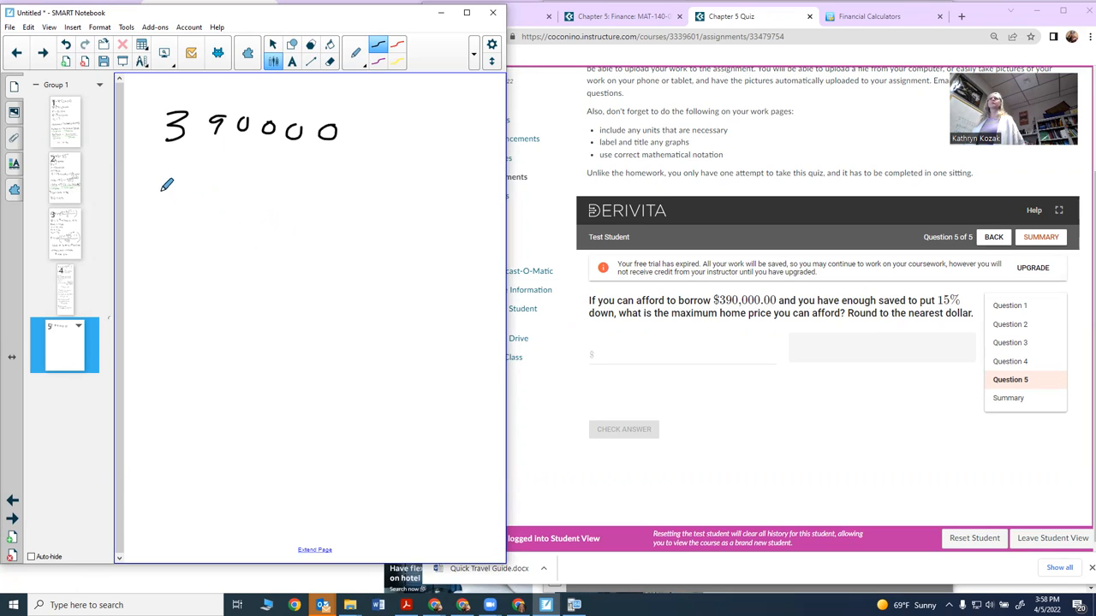
- Handwrite price = ? and the relation borrow = price − down
left_click_drag(157, 202, 248, 202)
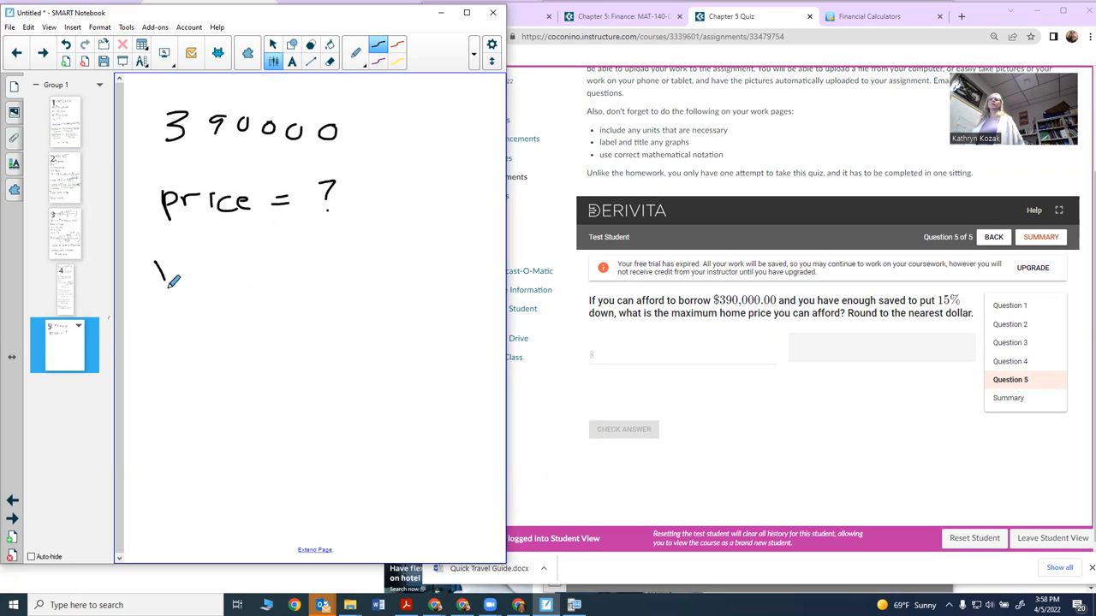
left_click_drag(154, 274, 206, 278)
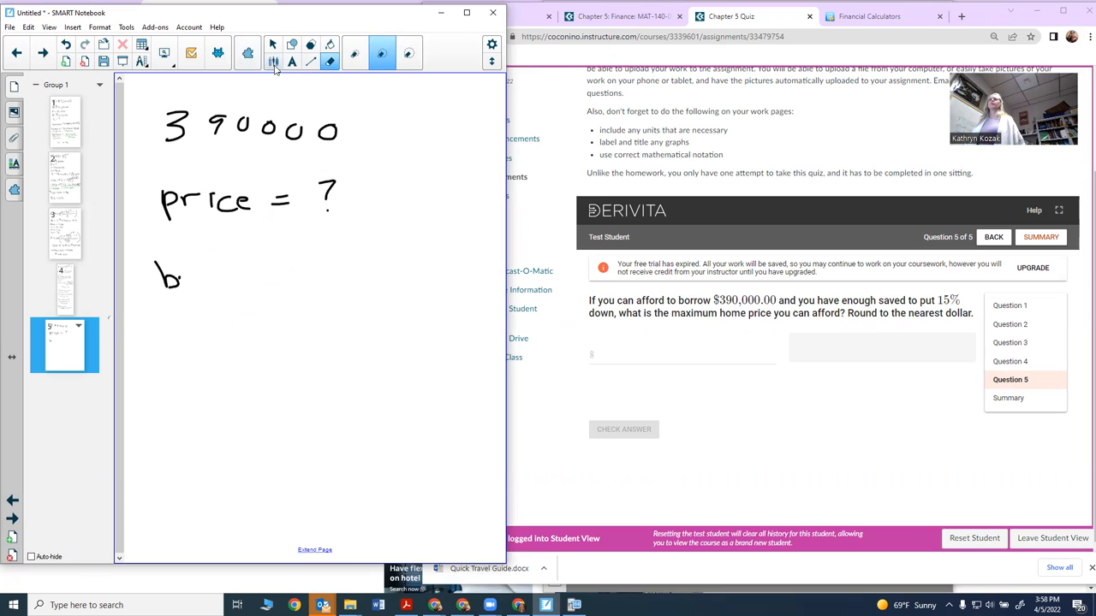
left_click_drag(181, 282, 214, 270)
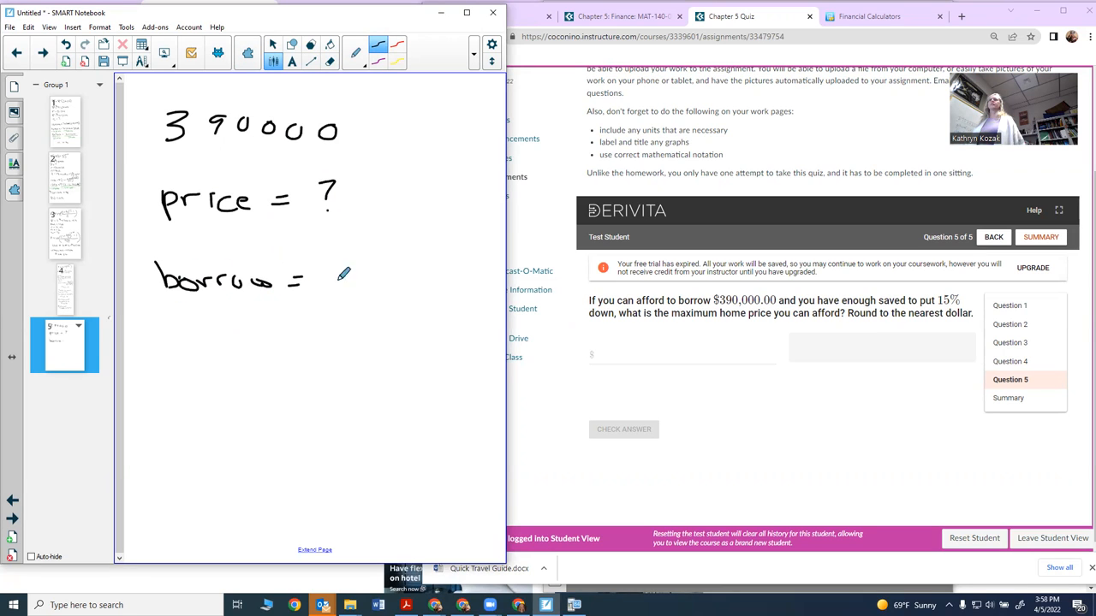
left_click_drag(322, 282, 368, 283)
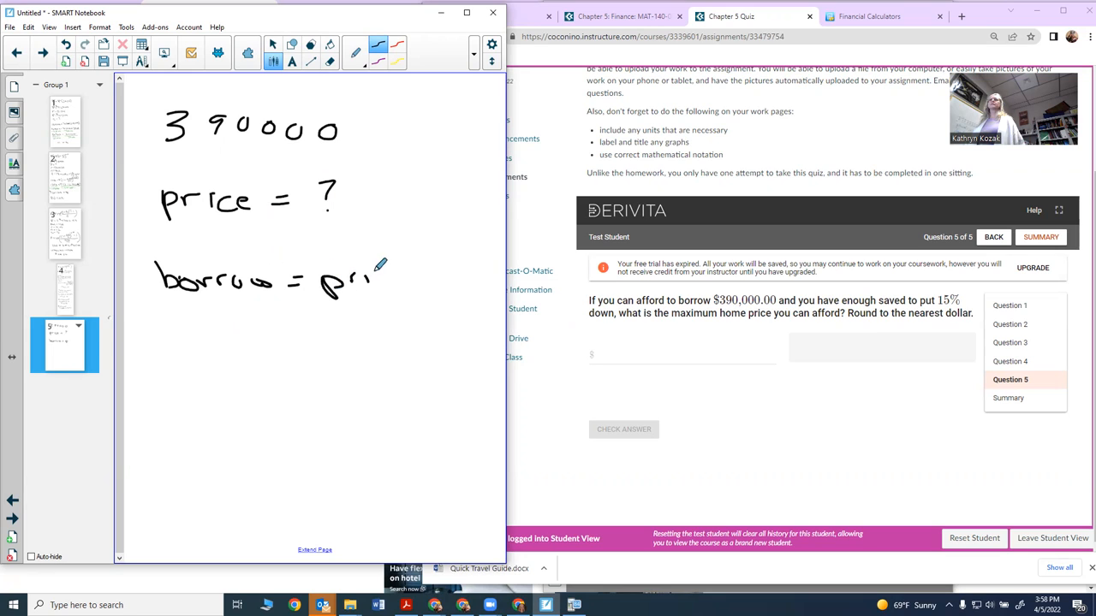
left_click_drag(360, 274, 453, 283)
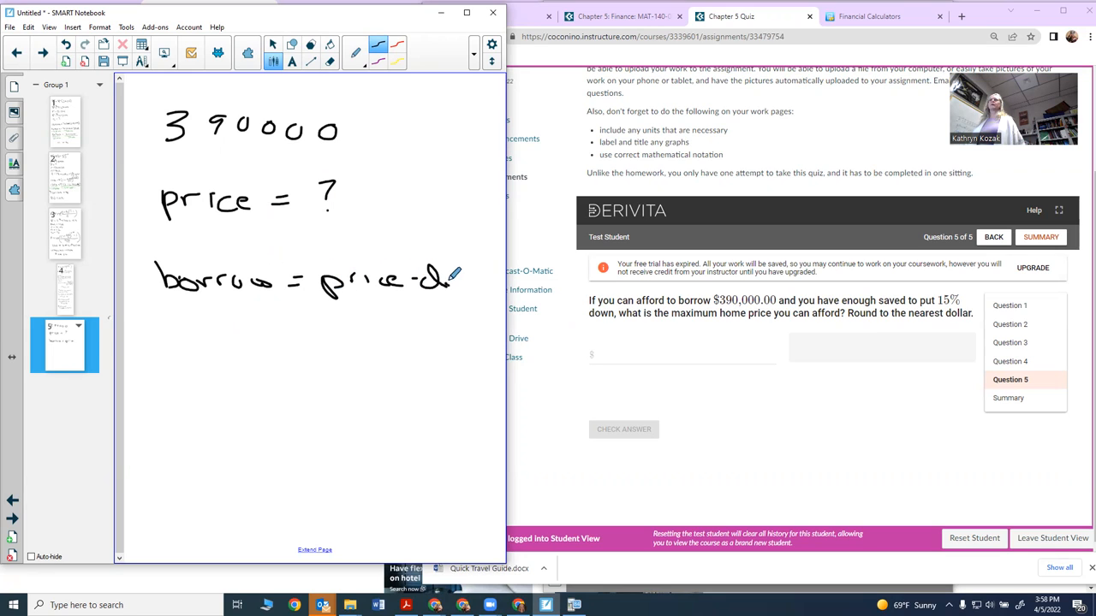
left_click_drag(437, 277, 496, 277)
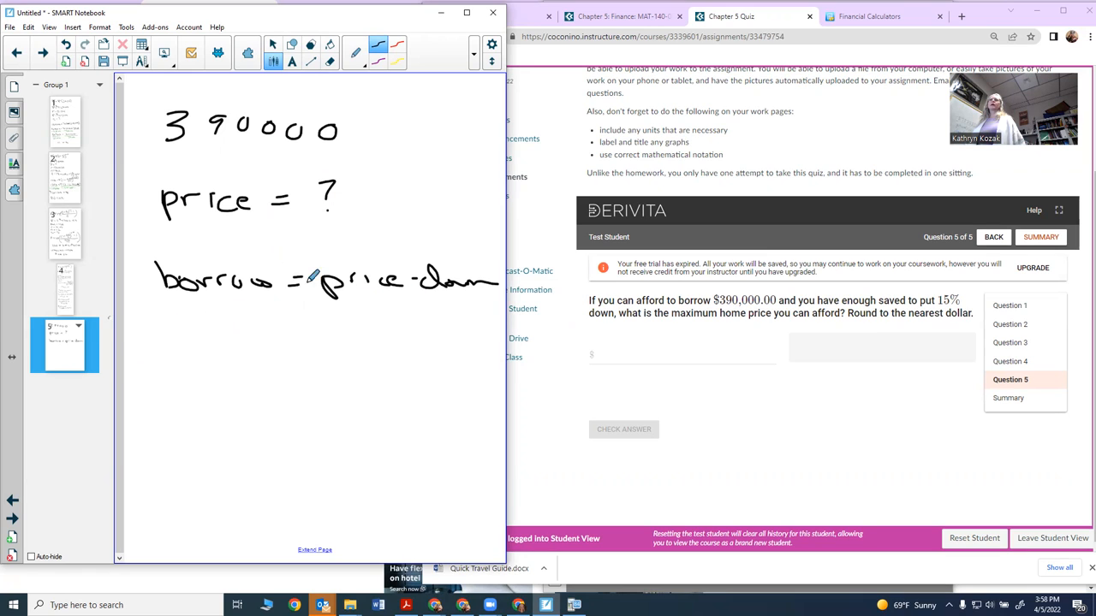
mouse_move(197, 239)
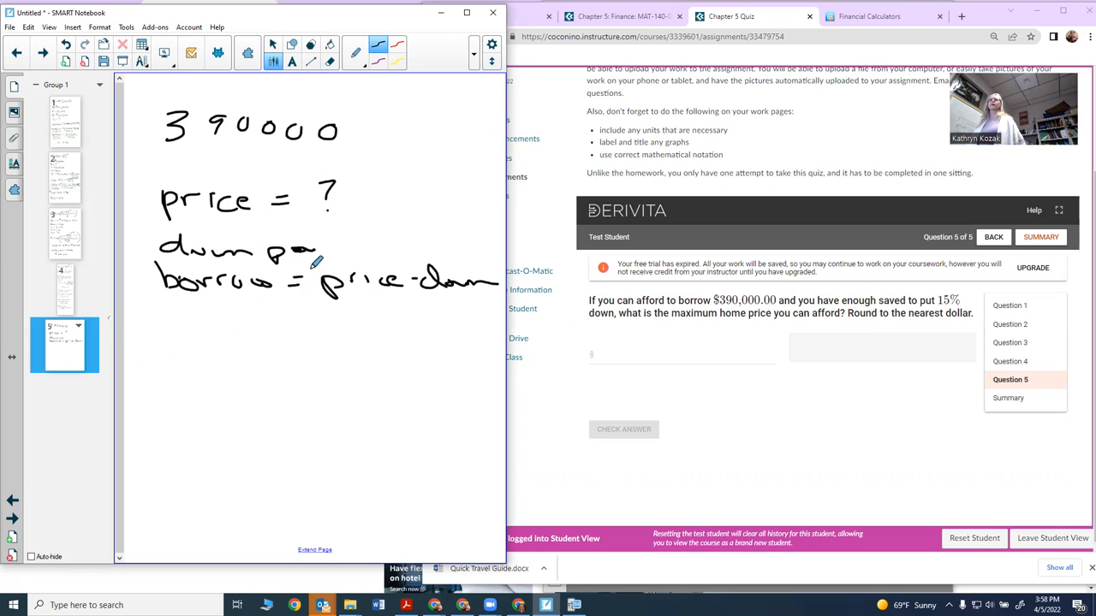
- Handwrite down pay = price × .15 between the price and borrow lines
left_click_drag(317, 248, 368, 248)
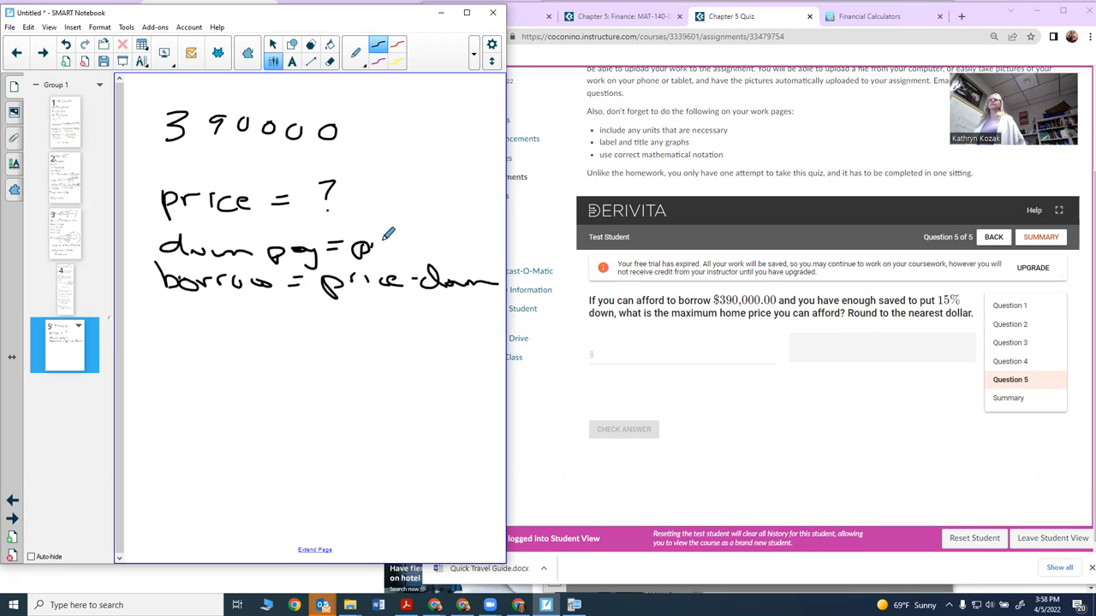
left_click_drag(368, 248, 445, 243)
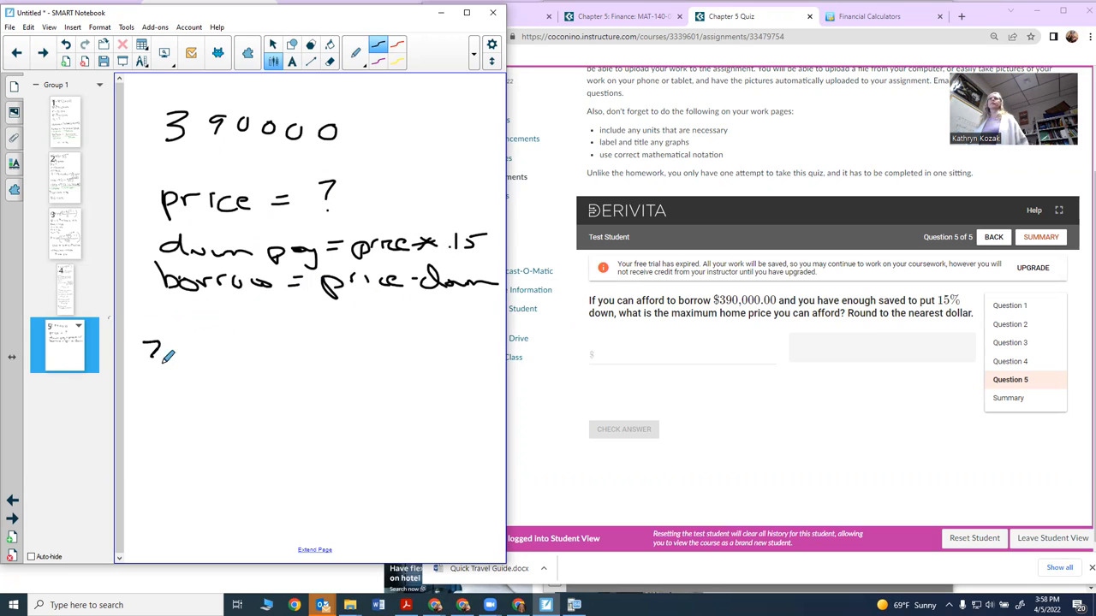
- Handwrite the substituted equation 390000 = price − price × .15
left_click_drag(151, 351, 253, 351)
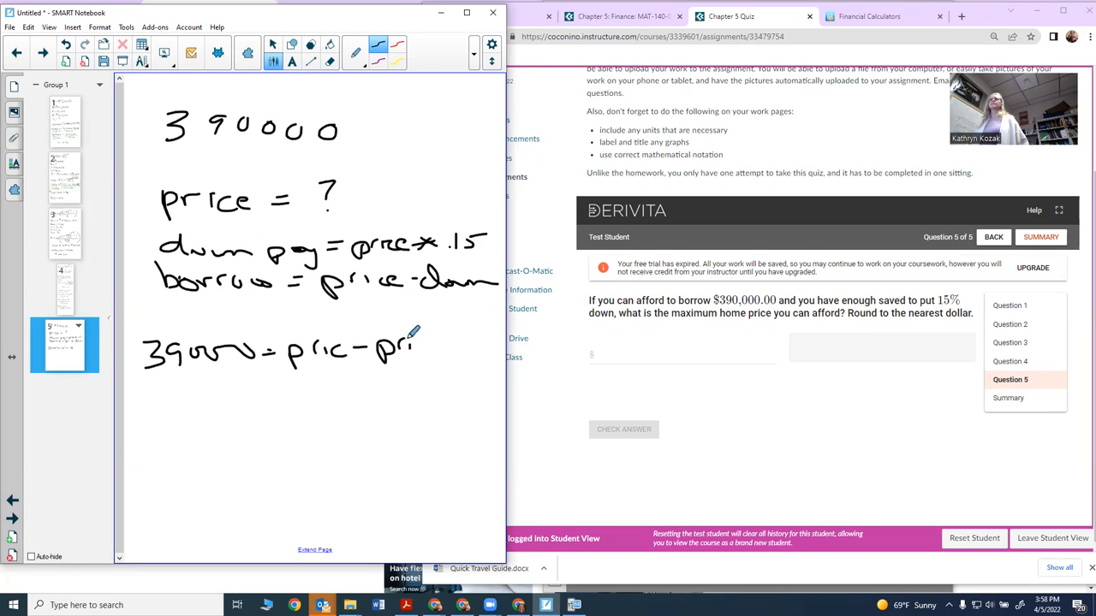
left_click_drag(407, 346, 493, 346)
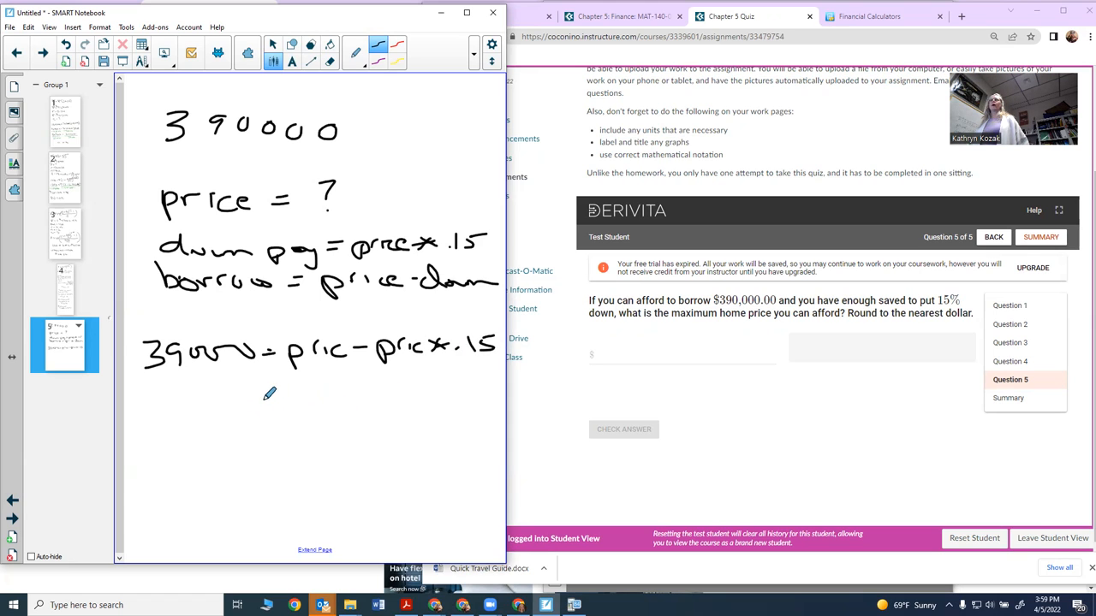
left_click_drag(271, 394, 145, 418)
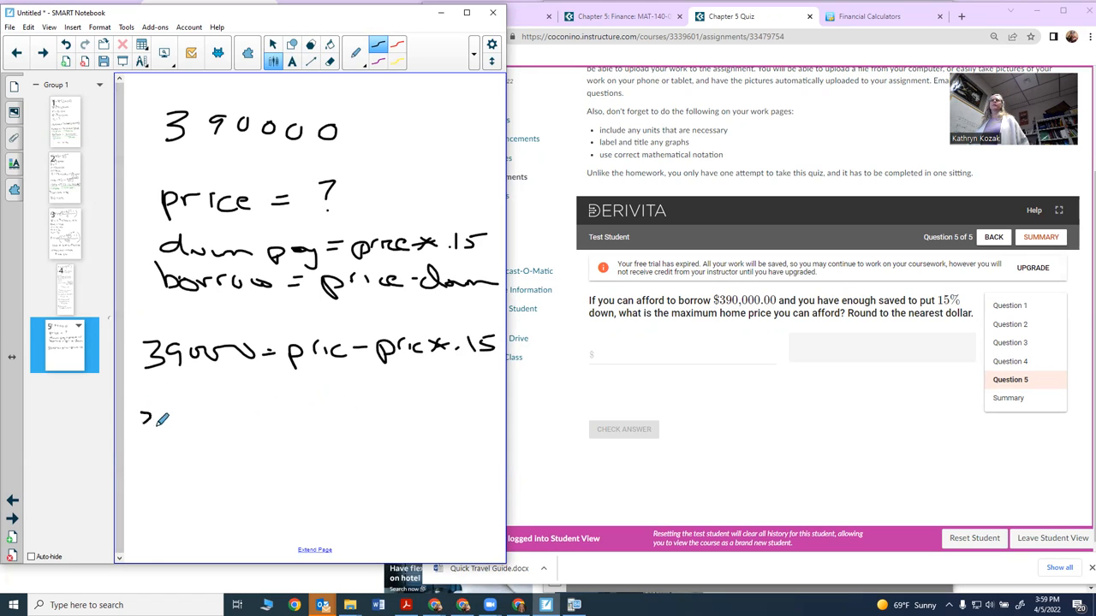
- Handwrite 390000 = 0.85 price and the answer $458823 = price
left_click_drag(140, 428, 231, 429)
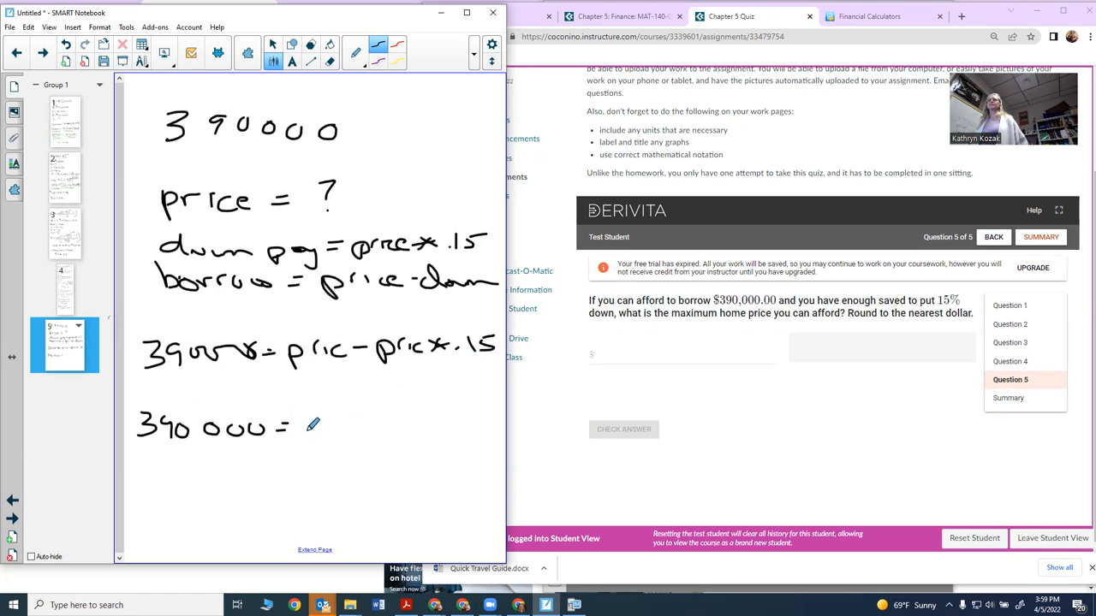
left_click_drag(299, 428, 373, 428)
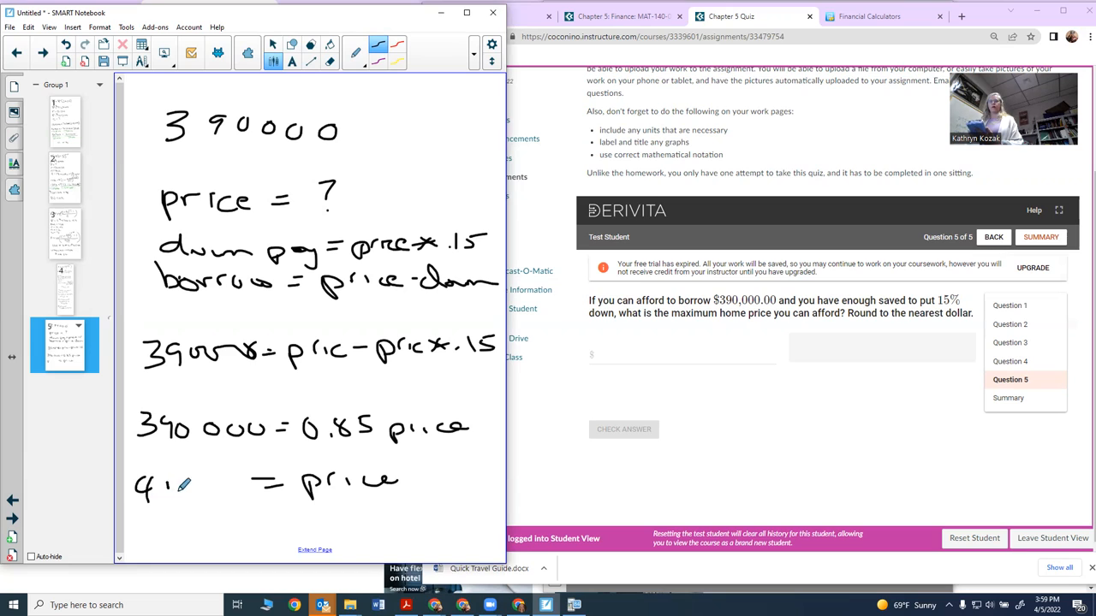
left_click_drag(180, 488, 209, 482)
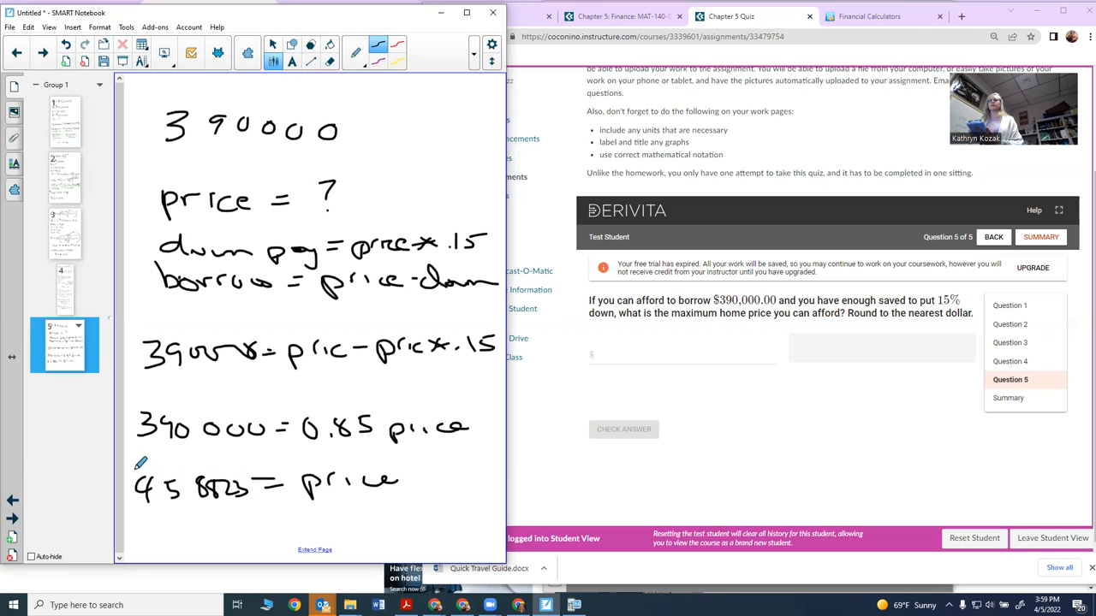
left_click_drag(128, 479, 137, 463)
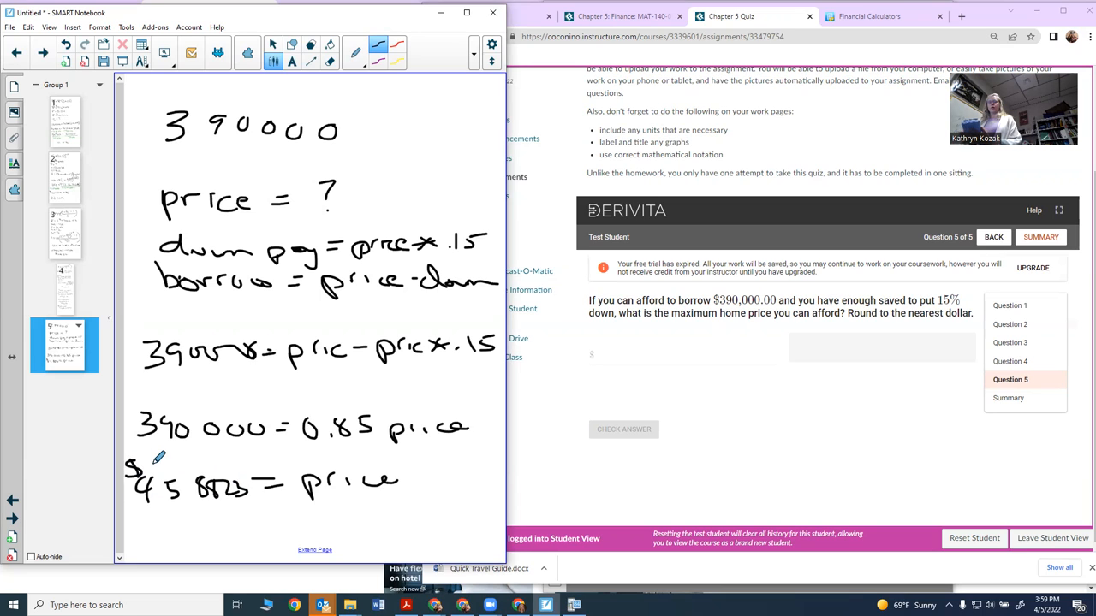